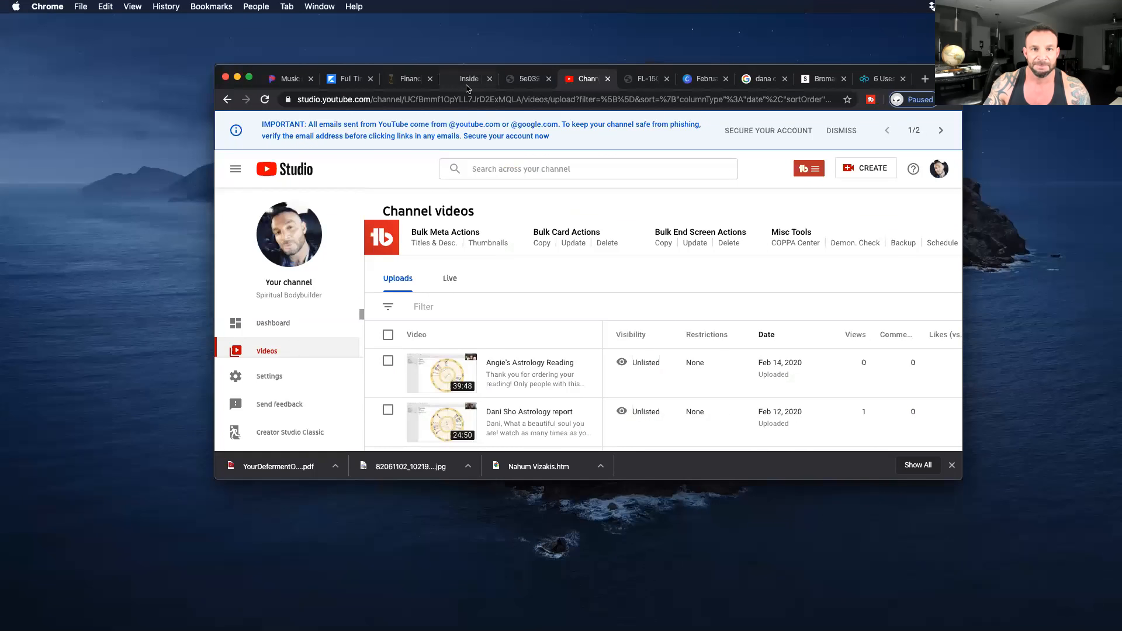
Switch to the Inside Degrees tab showing the Pisces 4 degree description full screen.
{"action": "left_click", "coordinate": [469, 78]}
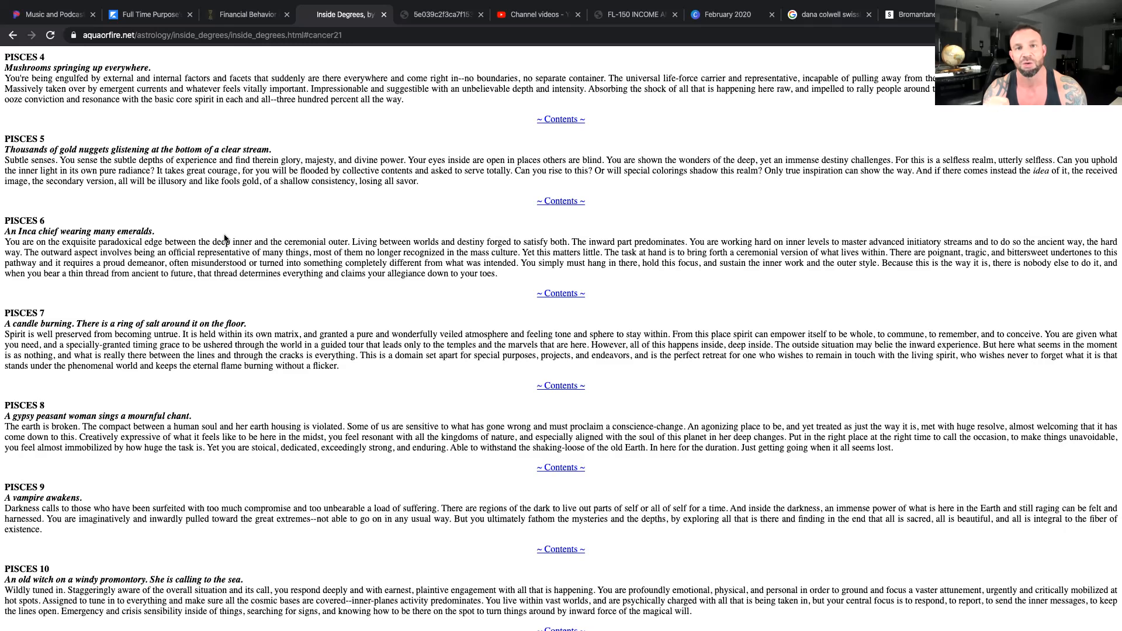
{"action": "mouse_move", "coordinate": [91, 105]}
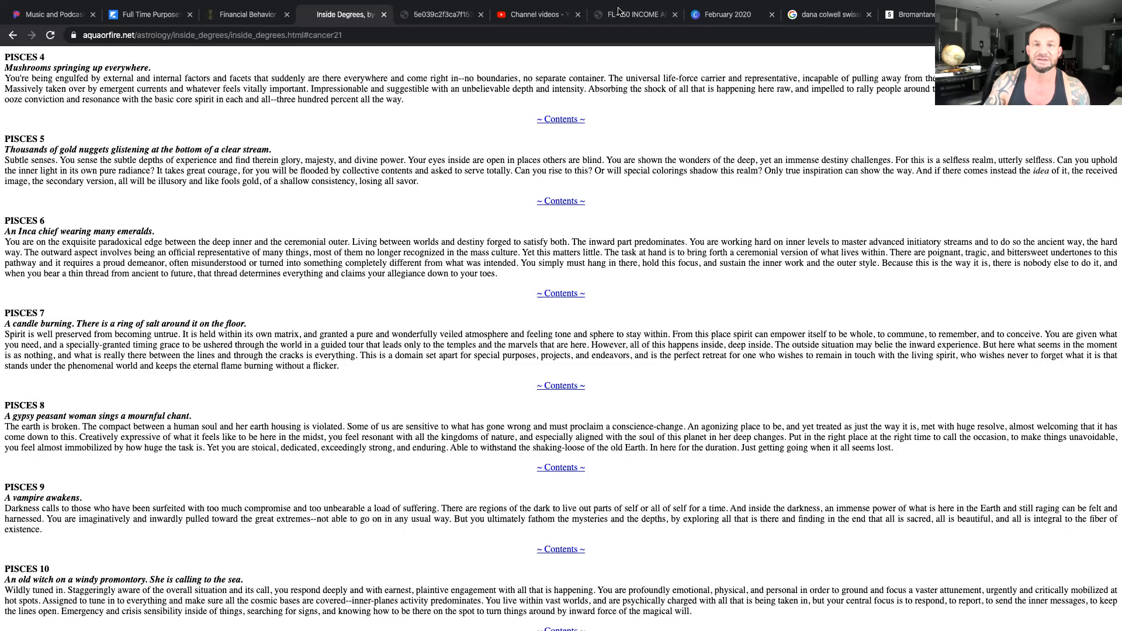
{"action": "mouse_move", "coordinate": [632, 14]}
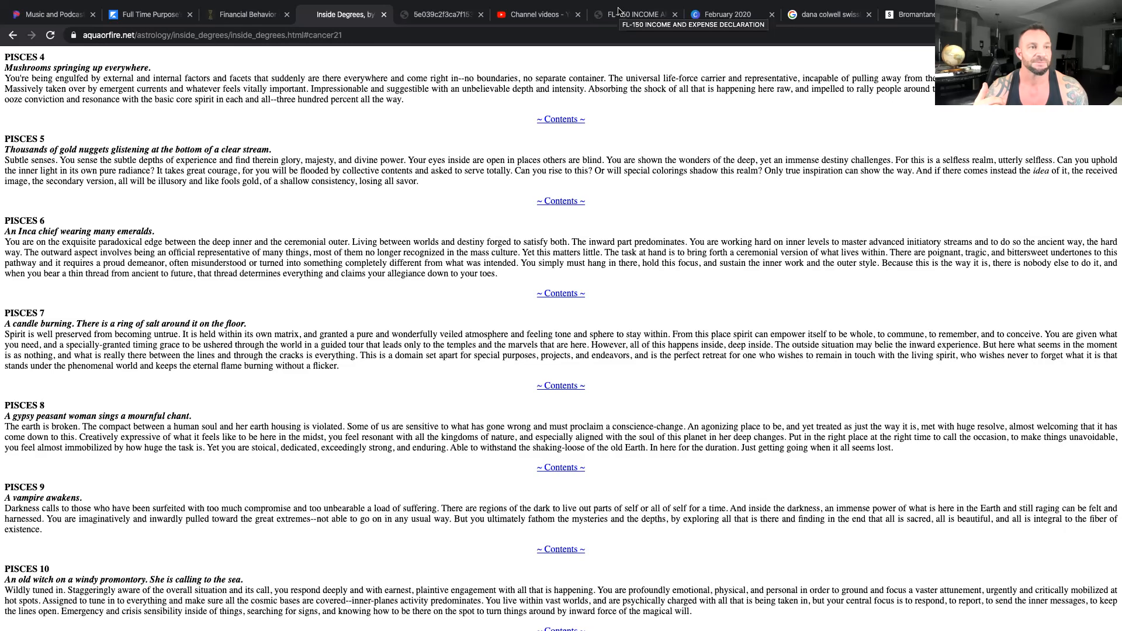